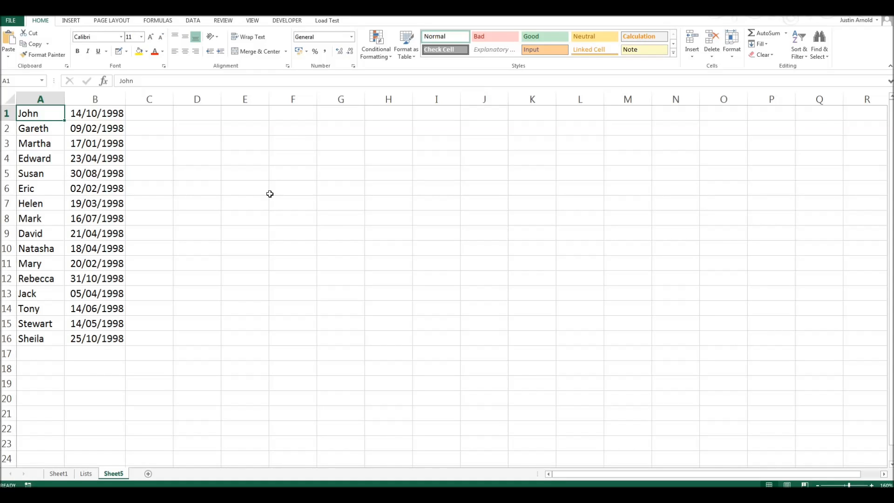
{"action": "mouse_move", "coordinate": [35, 317]}
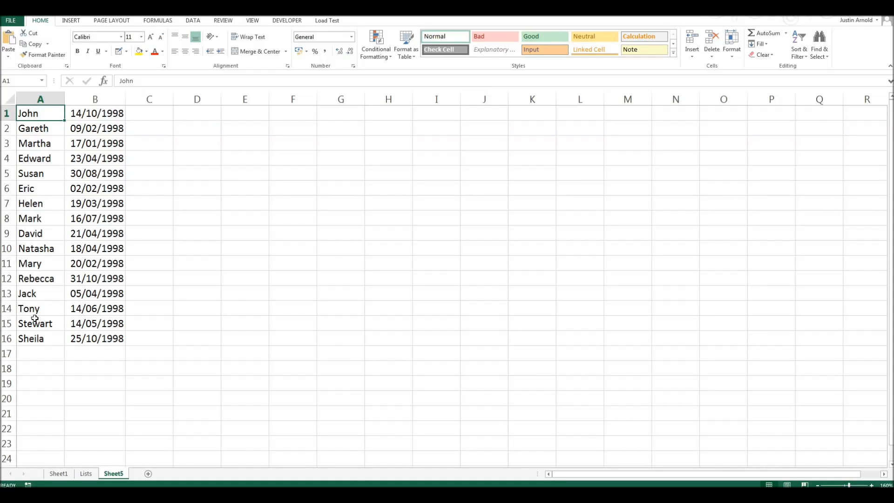
{"action": "mouse_move", "coordinate": [102, 112]}
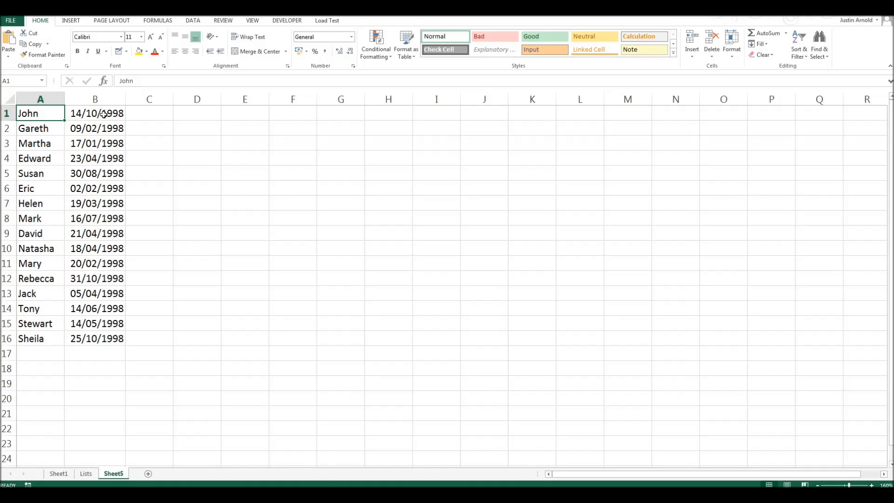
{"action": "mouse_move", "coordinate": [99, 248]}
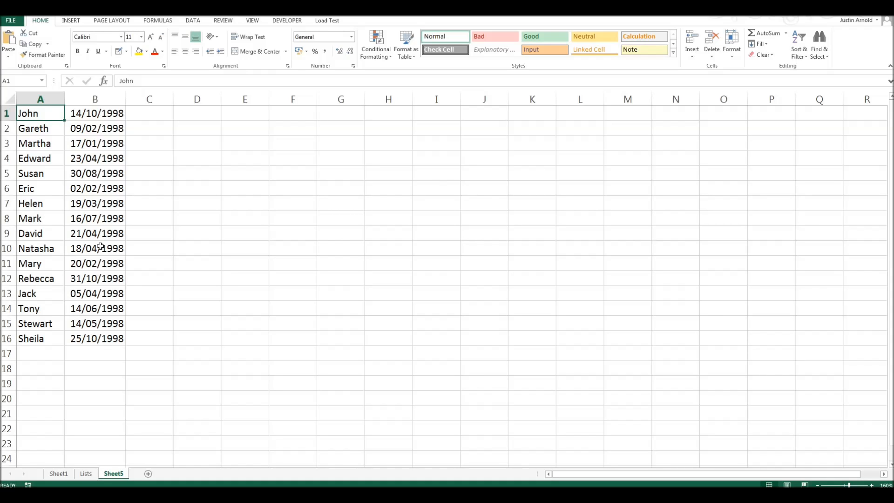
{"action": "mouse_move", "coordinate": [100, 158]}
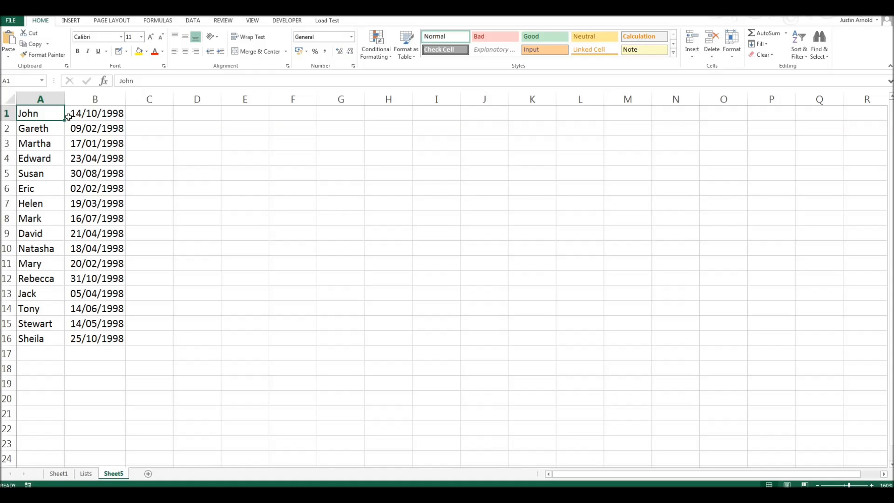
{"action": "mouse_move", "coordinate": [44, 114]}
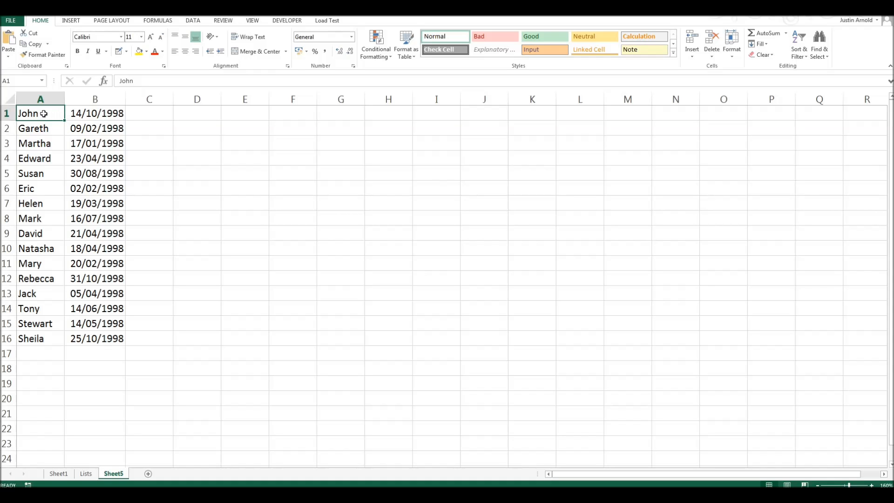
{"action": "mouse_move", "coordinate": [41, 127]}
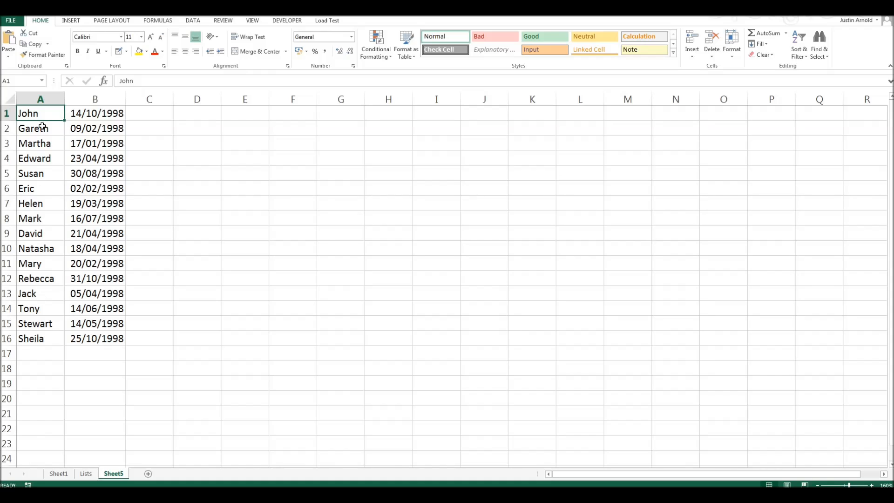
{"action": "mouse_move", "coordinate": [40, 112]}
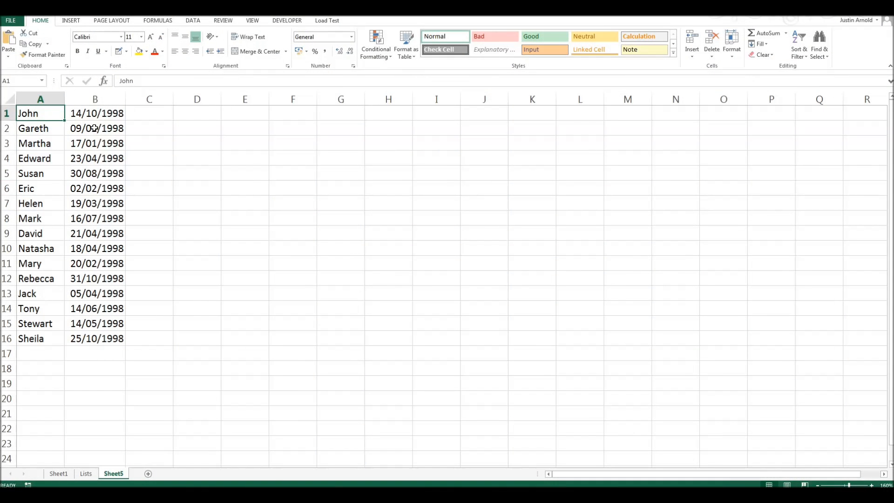
Select the birth dates in column B down to row 16
{"action": "left_click", "coordinate": [95, 113]}
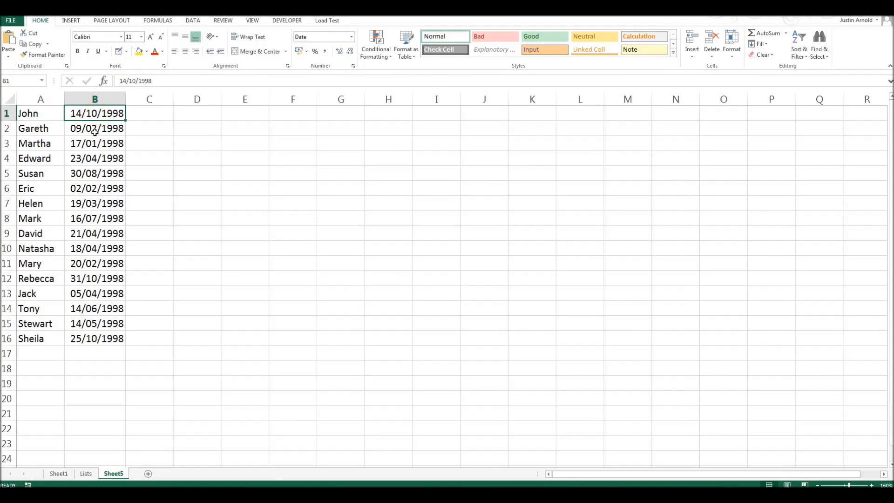
{"action": "left_click_drag", "start_coordinate": [94, 112], "coordinate": [94, 144]}
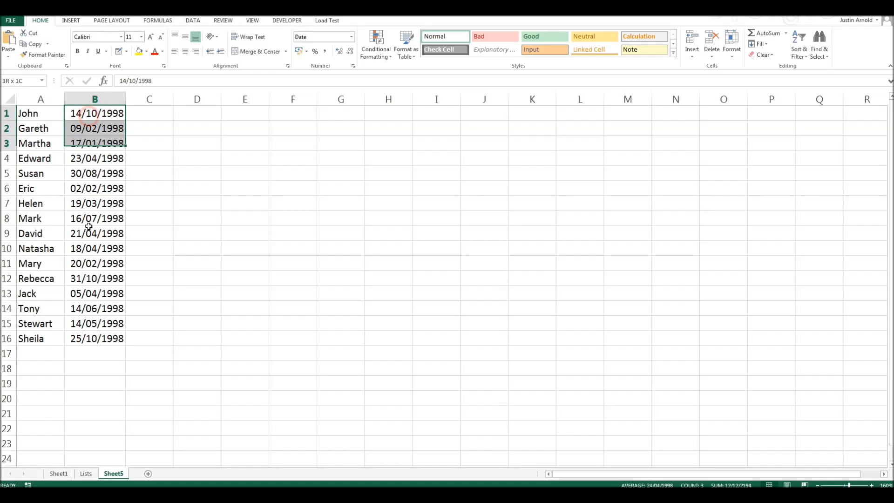
{"action": "left_click", "coordinate": [95, 99]}
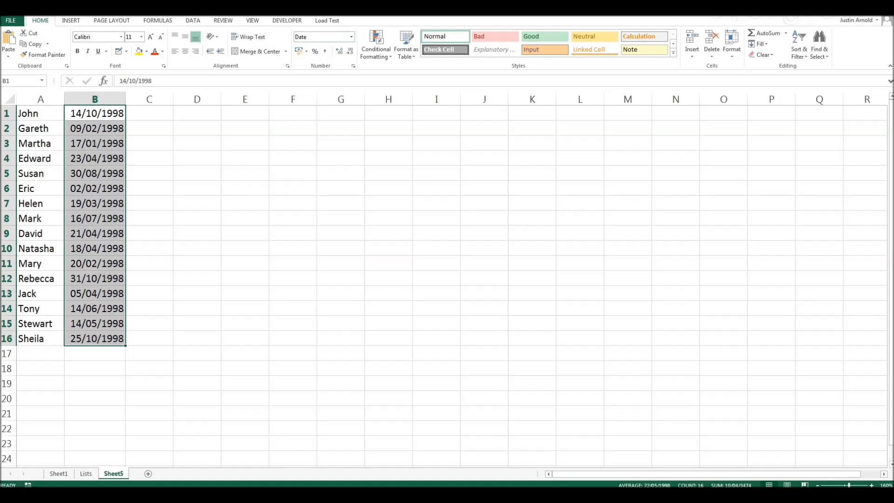
Switch the dates to General, back to Date, and settle on Short Date format
{"action": "left_click", "coordinate": [350, 37]}
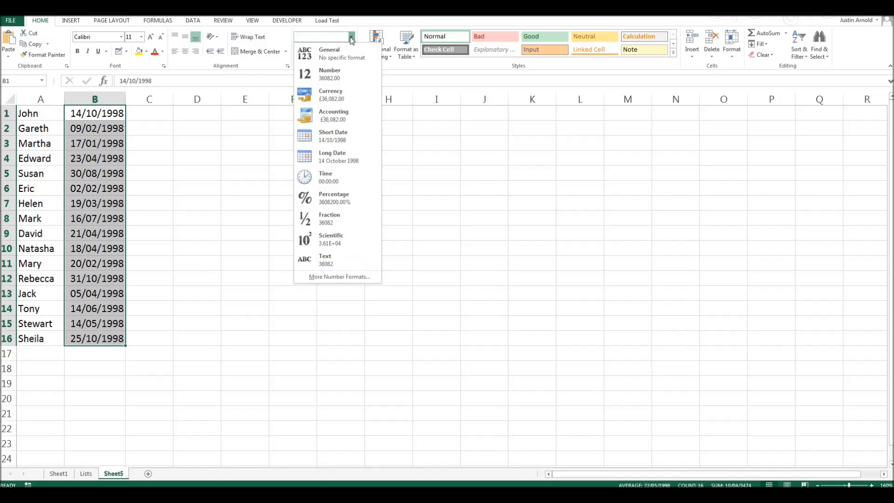
{"action": "left_click", "coordinate": [328, 52]}
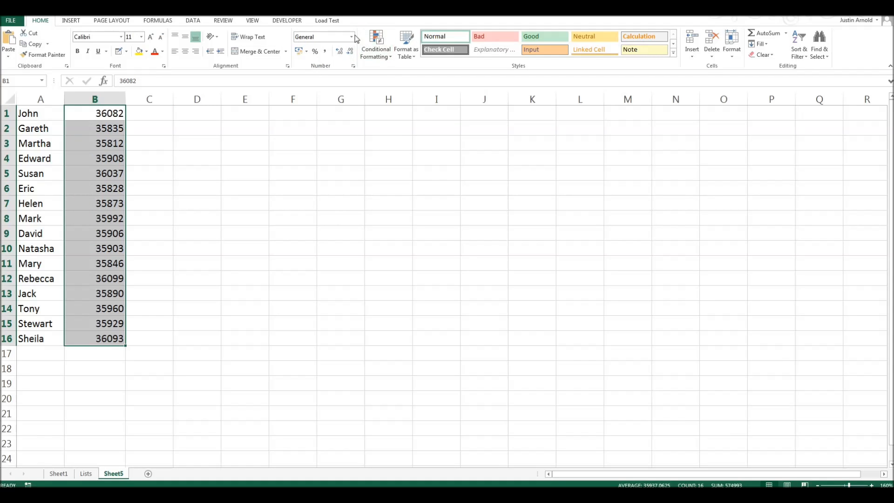
{"action": "left_click", "coordinate": [348, 37]}
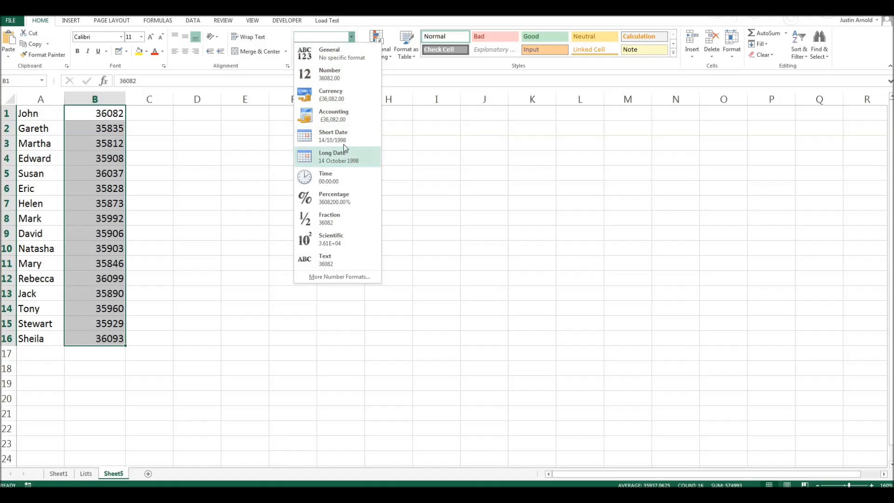
{"action": "left_click", "coordinate": [333, 136]}
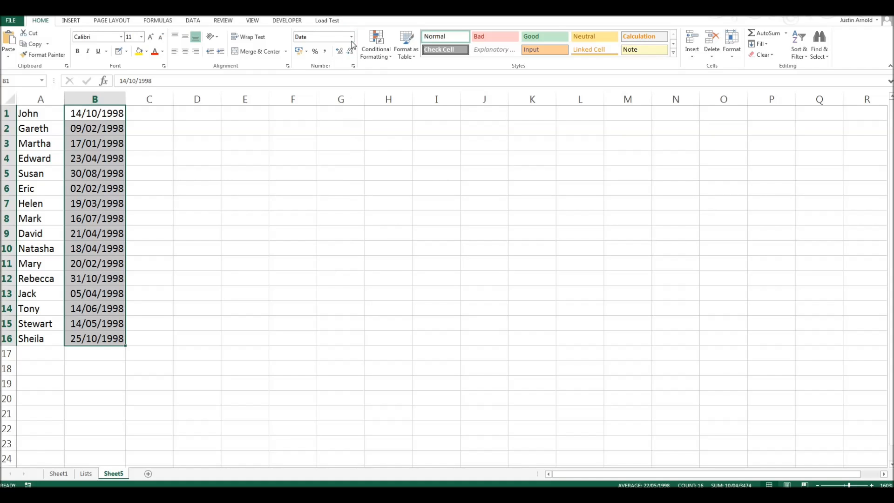
{"action": "left_click", "coordinate": [351, 36]}
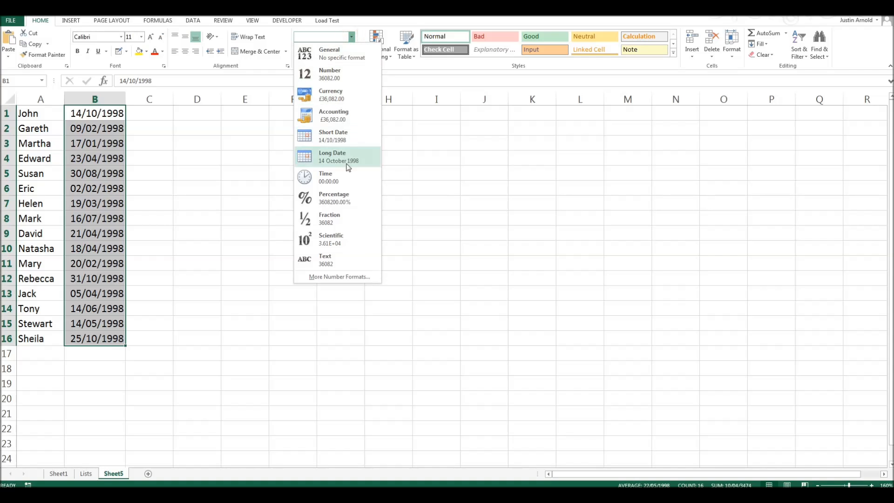
{"action": "left_click", "coordinate": [332, 157]}
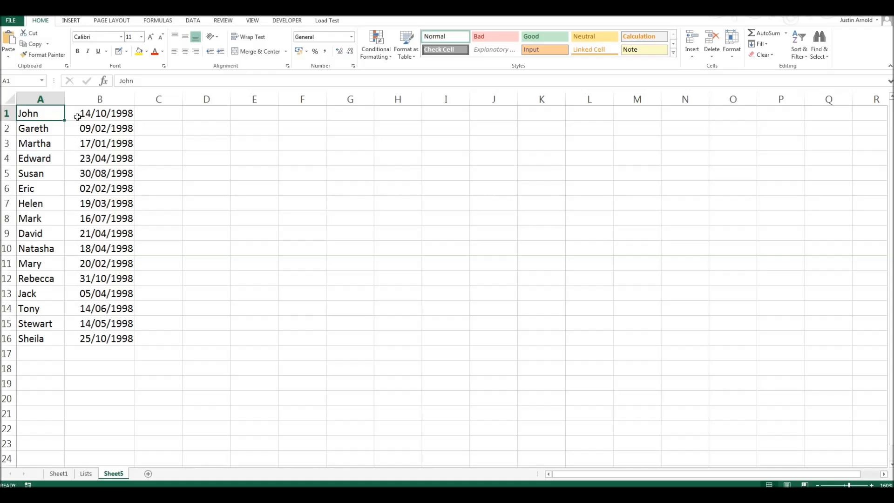
{"action": "mouse_move", "coordinate": [88, 116]}
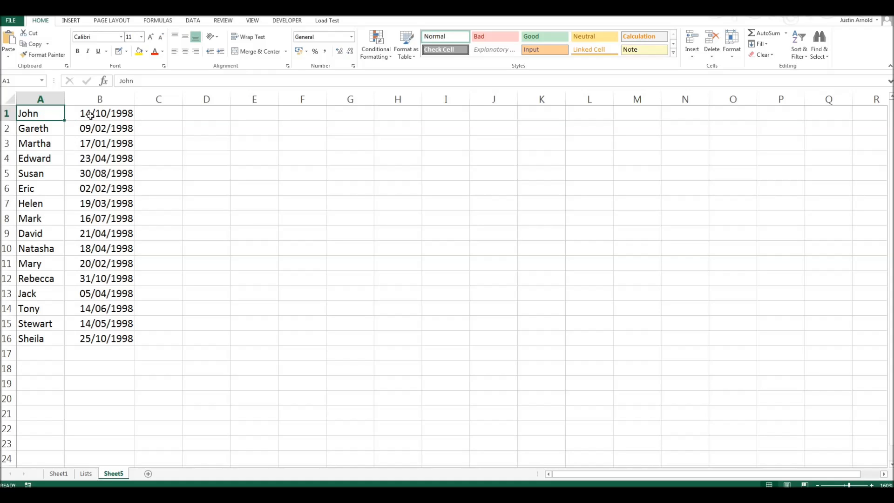
Select the entire date-of-birth column B
{"action": "left_click", "coordinate": [100, 98]}
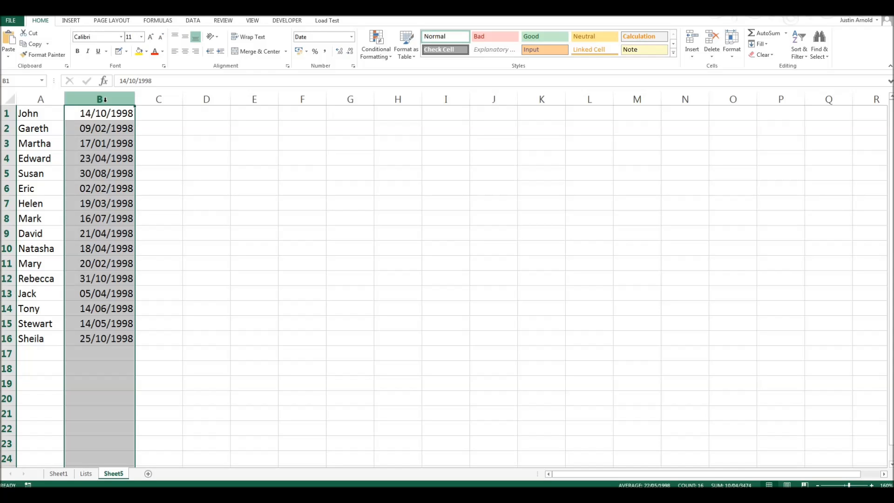
{"action": "mouse_move", "coordinate": [100, 99]}
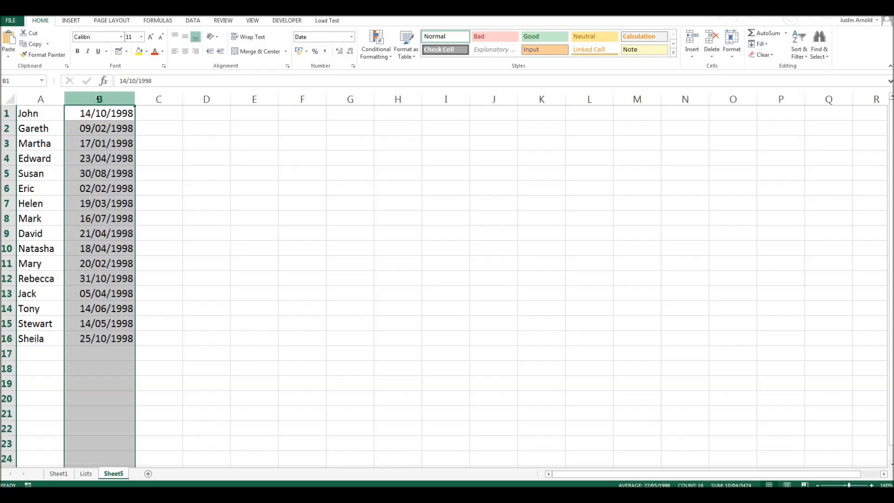
{"action": "mouse_move", "coordinate": [202, 24]}
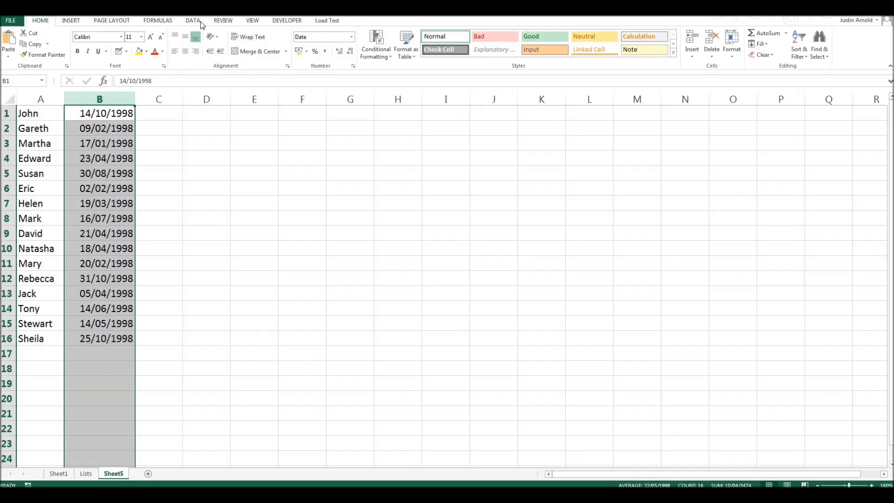
Show the Data ribbon with its sorting tools
{"action": "left_click", "coordinate": [192, 19]}
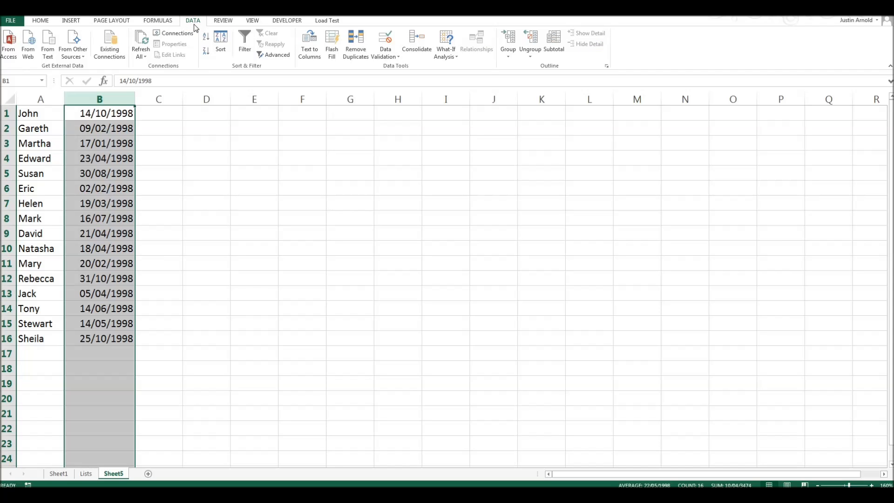
{"action": "mouse_move", "coordinate": [205, 36]}
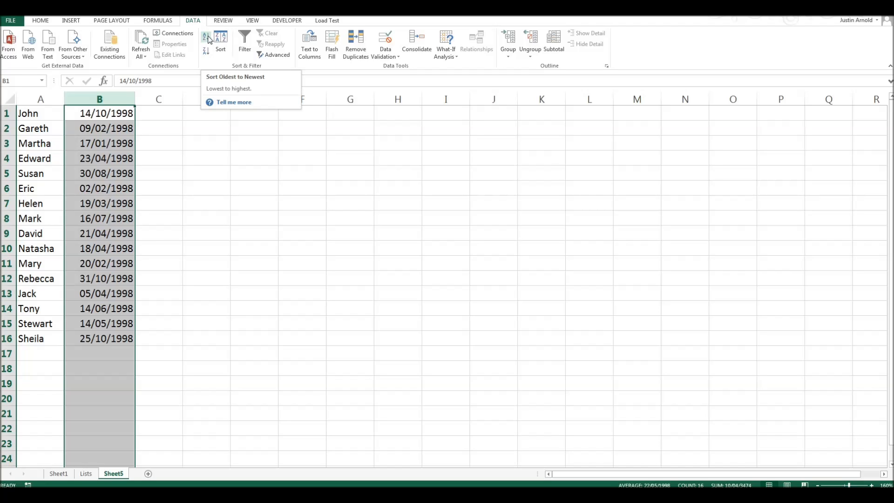
{"action": "mouse_move", "coordinate": [206, 52]}
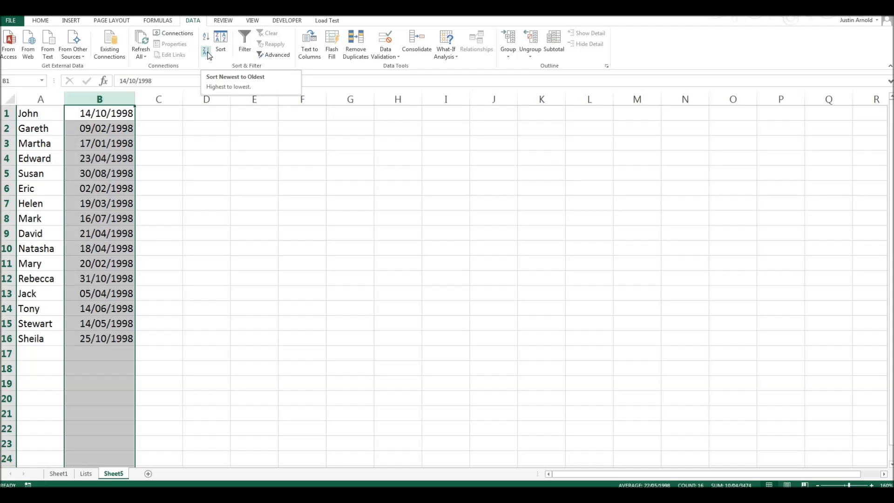
{"action": "mouse_move", "coordinate": [207, 41]}
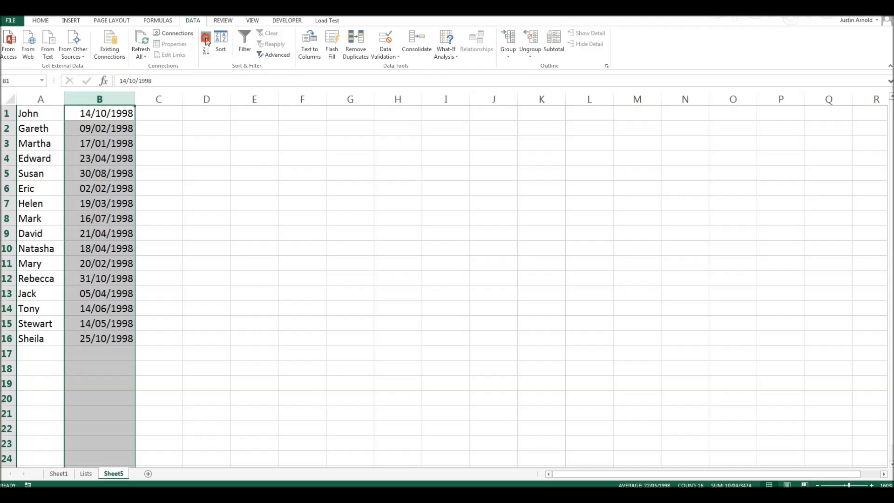
Start an oldest-to-newest sort and initially choose to sort only the date column
{"action": "left_click", "coordinate": [205, 39]}
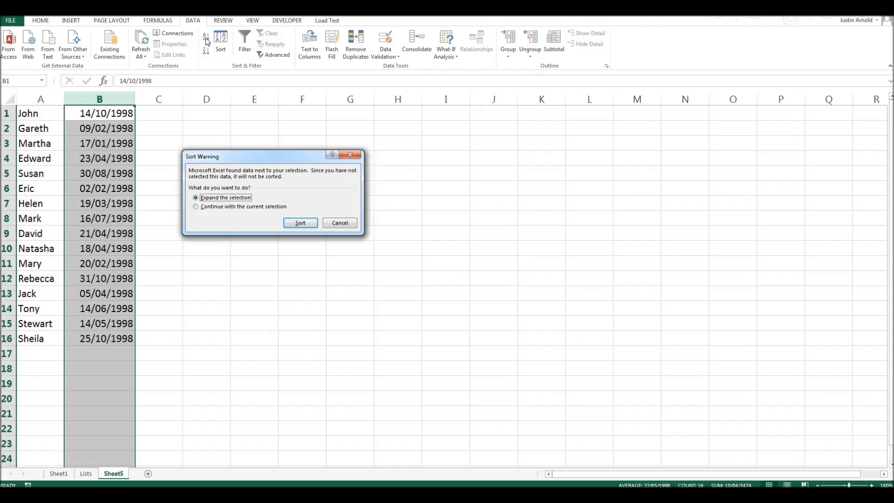
{"action": "mouse_move", "coordinate": [212, 210]}
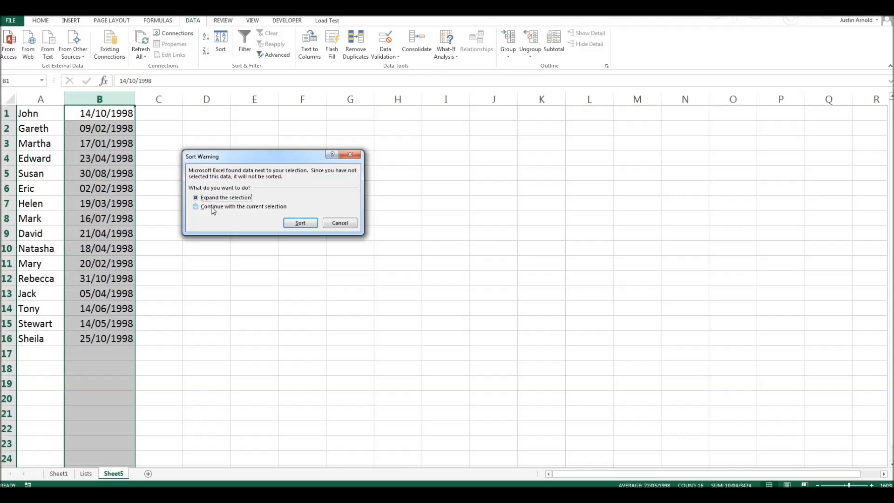
{"action": "left_click", "coordinate": [196, 206]}
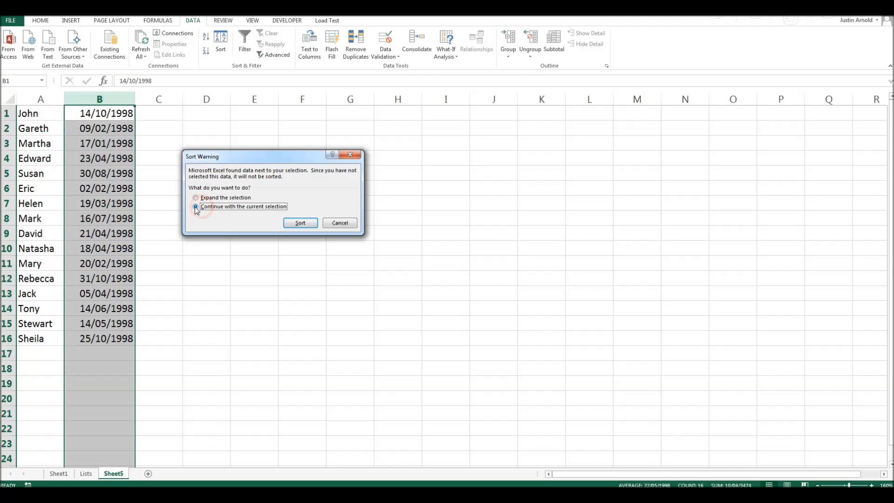
{"action": "left_click", "coordinate": [196, 207]}
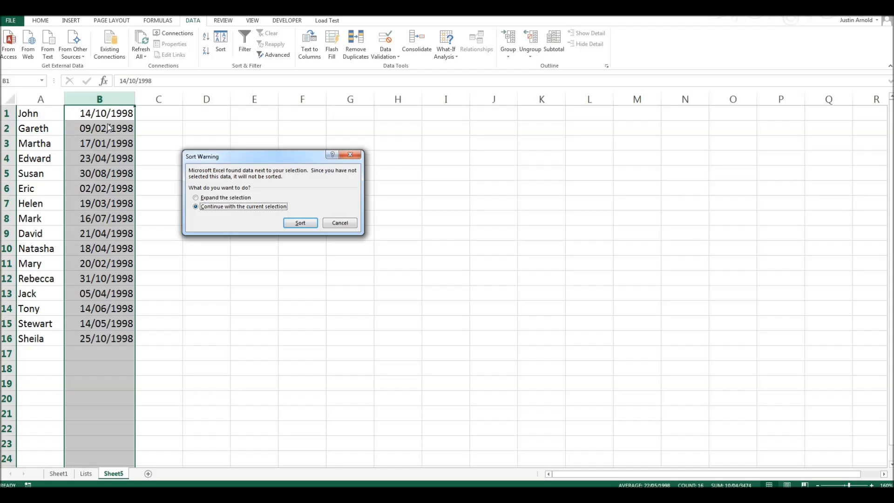
{"action": "mouse_move", "coordinate": [110, 154]}
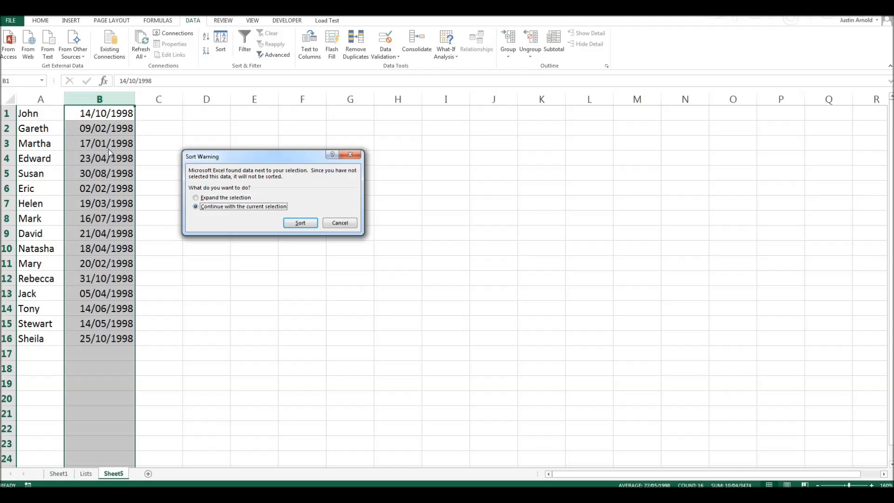
{"action": "mouse_move", "coordinate": [36, 332]}
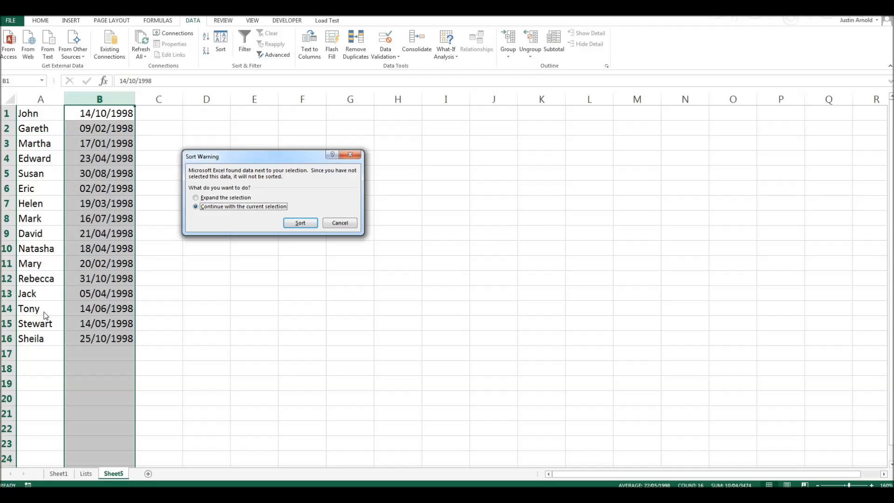
Choose Expand the selection so the adjacent names follow the dates
{"action": "left_click", "coordinate": [197, 198]}
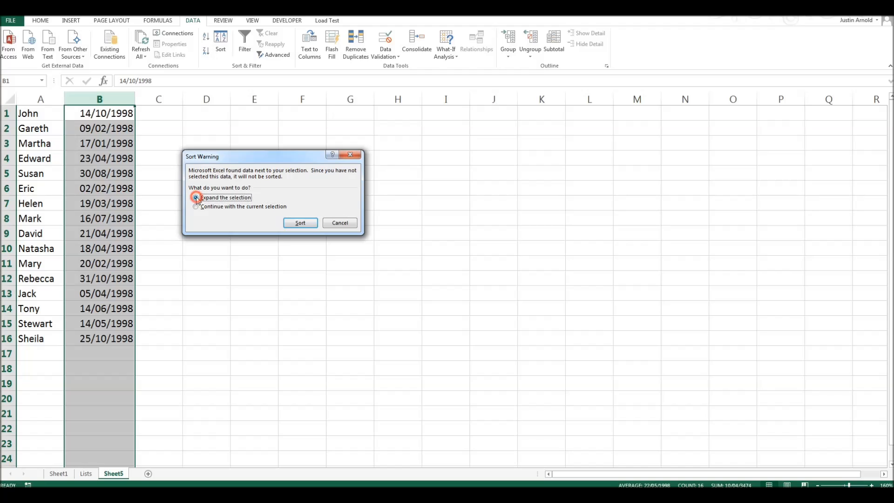
{"action": "left_click", "coordinate": [195, 198]}
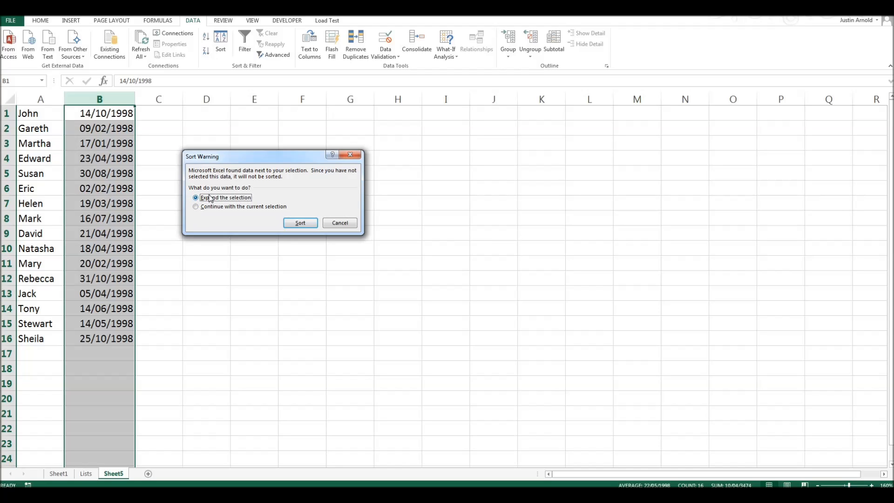
{"action": "mouse_move", "coordinate": [120, 269]}
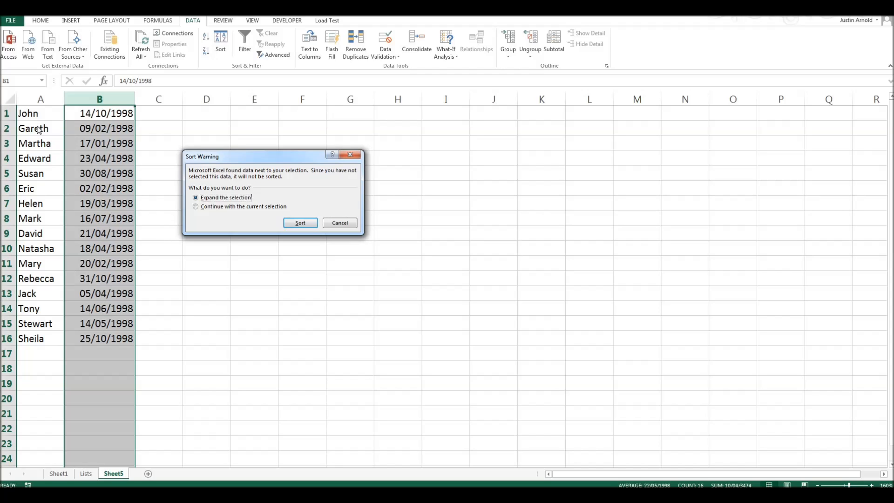
{"action": "mouse_move", "coordinate": [47, 293]}
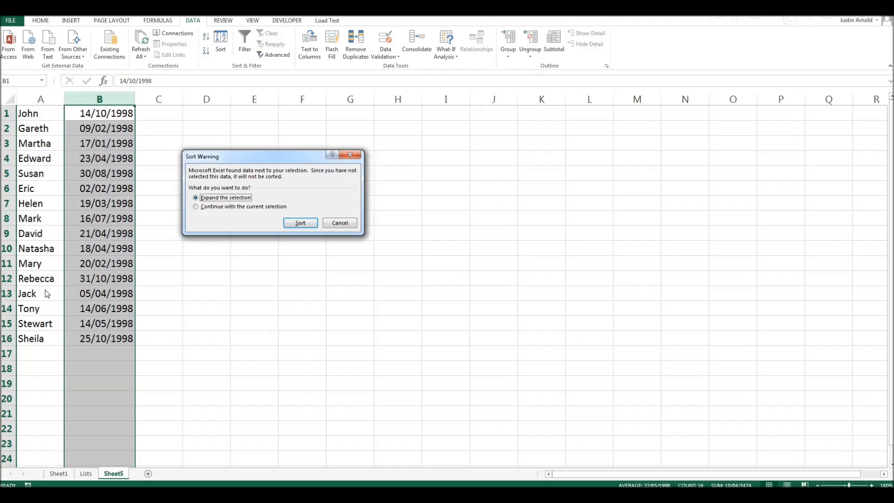
{"action": "mouse_move", "coordinate": [212, 189]}
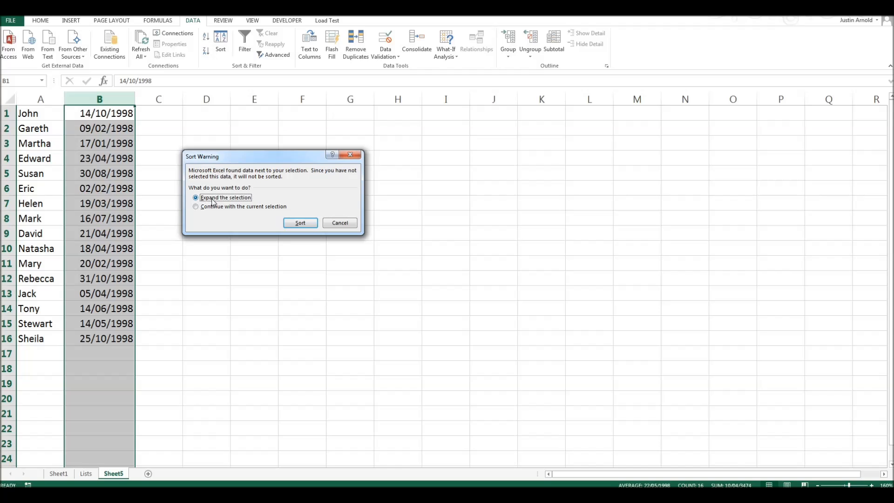
Run the sort so names follow dates oldest to newest, Martha 17/01/1998 first
{"action": "left_click", "coordinate": [299, 223]}
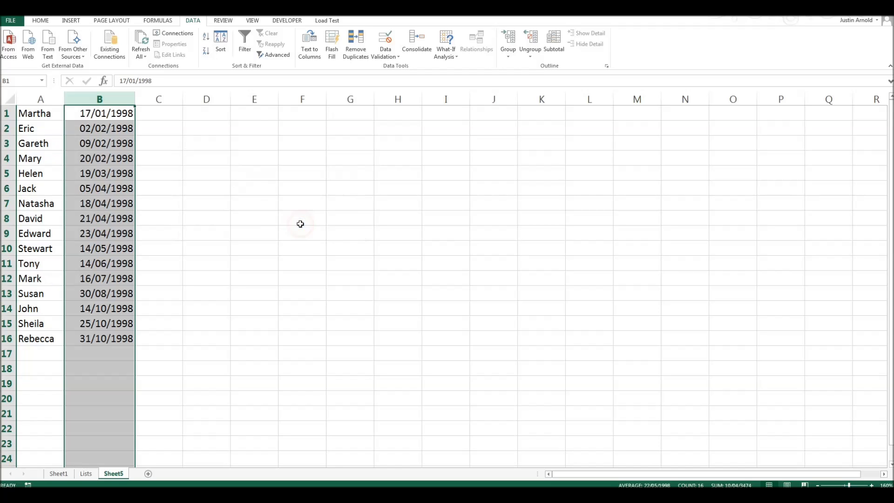
{"action": "left_click", "coordinate": [302, 218]}
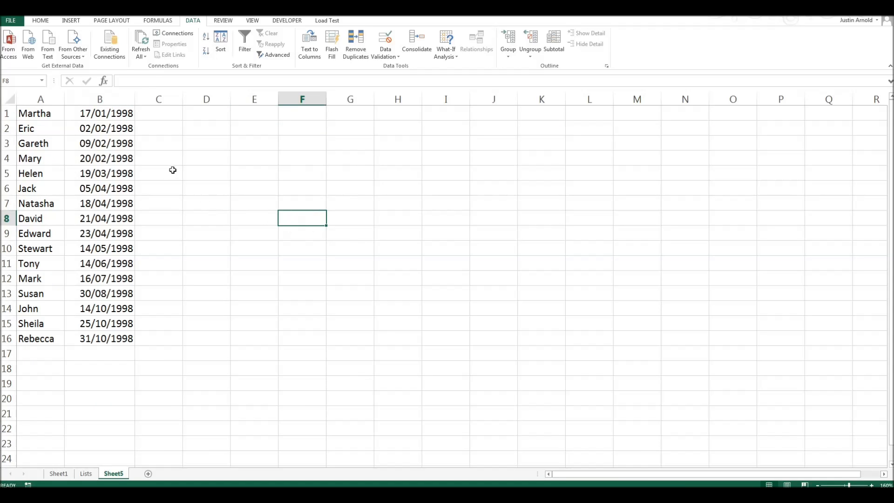
{"action": "mouse_move", "coordinate": [95, 117]}
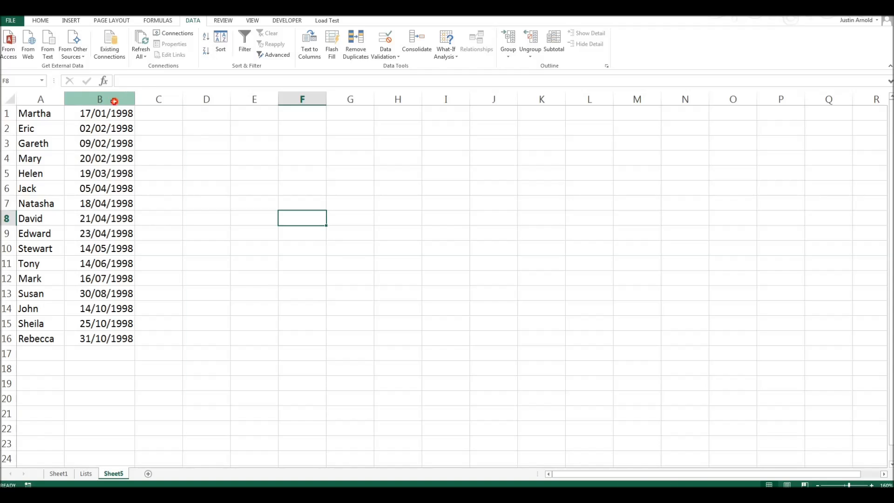
{"action": "left_click", "coordinate": [100, 98]}
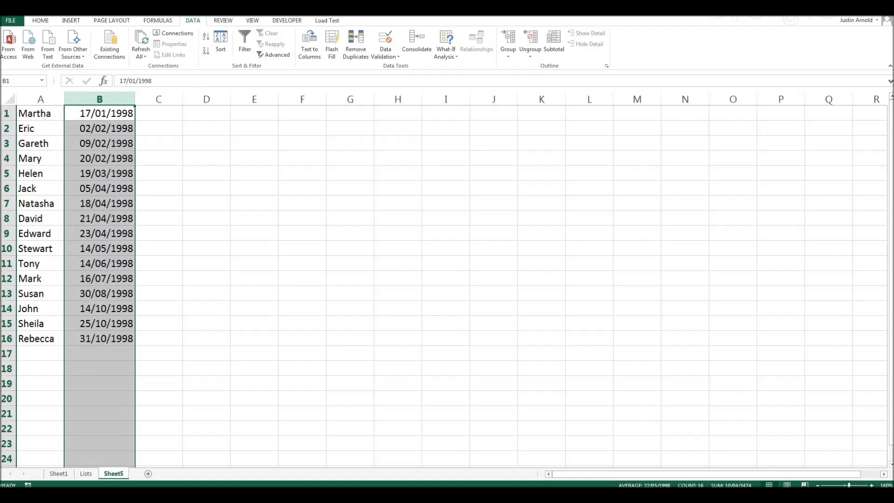
{"action": "mouse_move", "coordinate": [205, 51]}
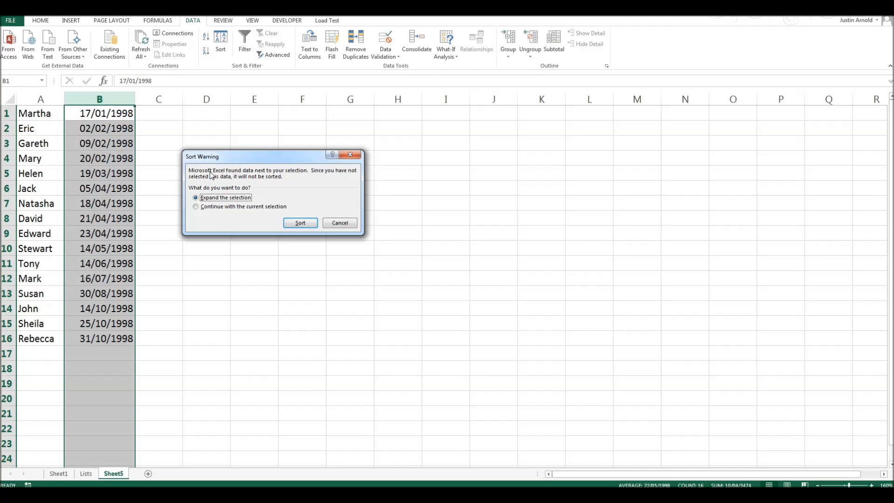
{"action": "mouse_move", "coordinate": [112, 166]}
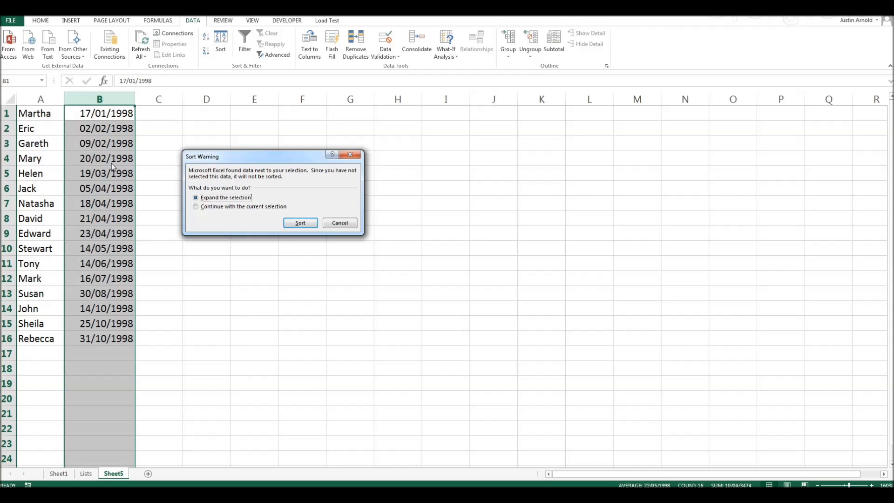
{"action": "left_click", "coordinate": [298, 223]}
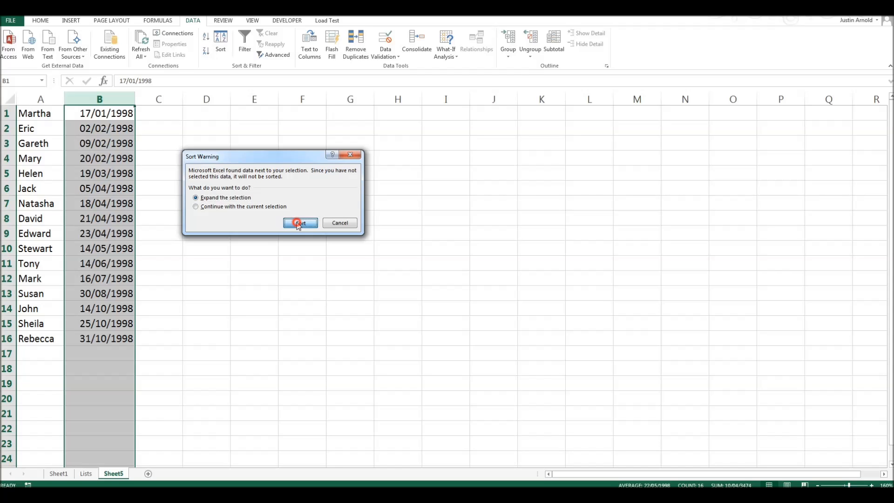
{"action": "left_click", "coordinate": [299, 223]}
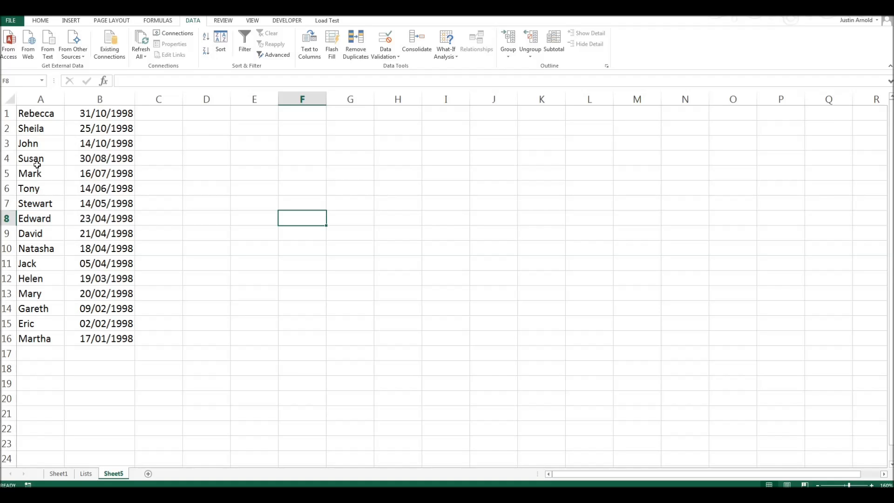
{"action": "mouse_move", "coordinate": [35, 112]}
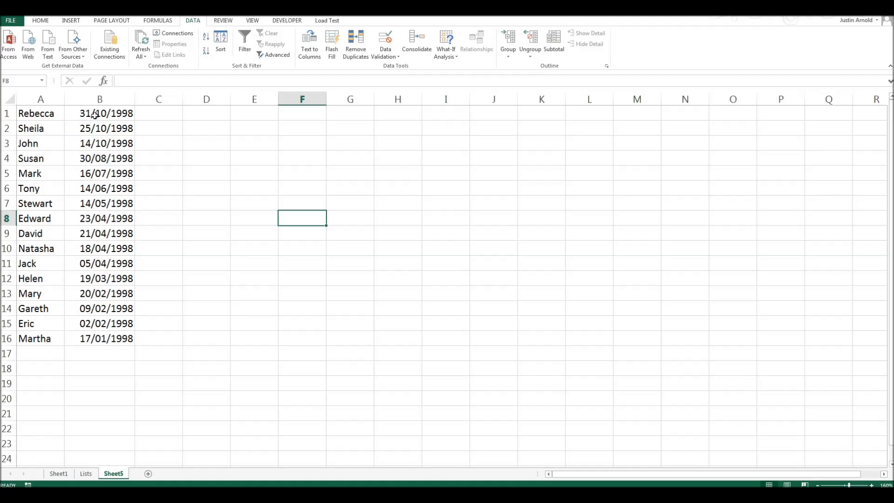
{"action": "left_click", "coordinate": [100, 112]}
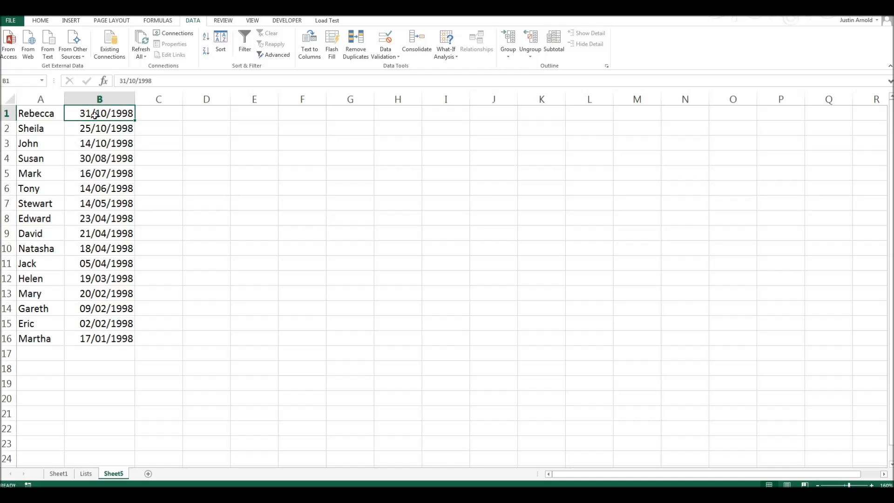
{"action": "mouse_move", "coordinate": [83, 336]}
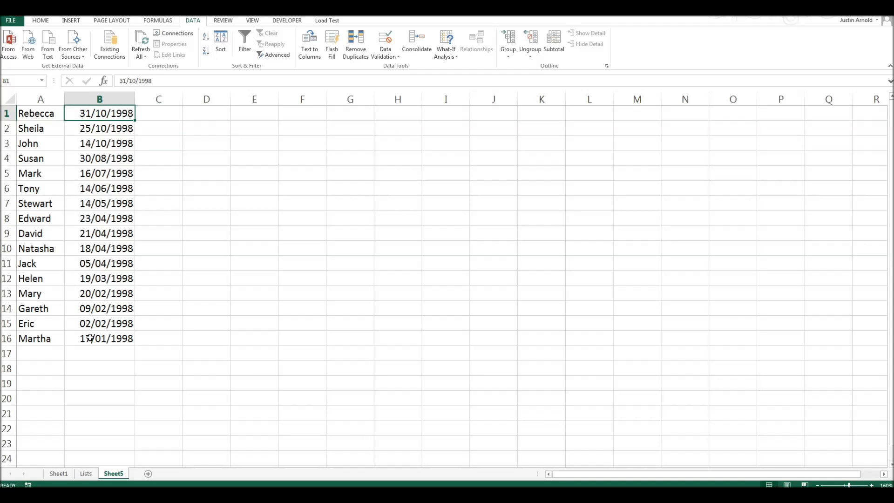
Undo the newest-to-oldest sort, reselect column B and start a custom Sort
{"action": "left_click", "coordinate": [205, 35]}
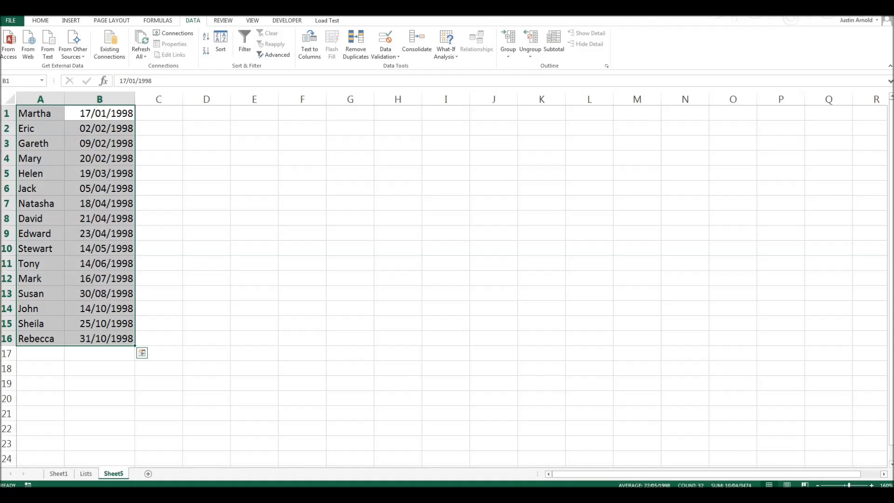
{"action": "left_click", "coordinate": [221, 40]}
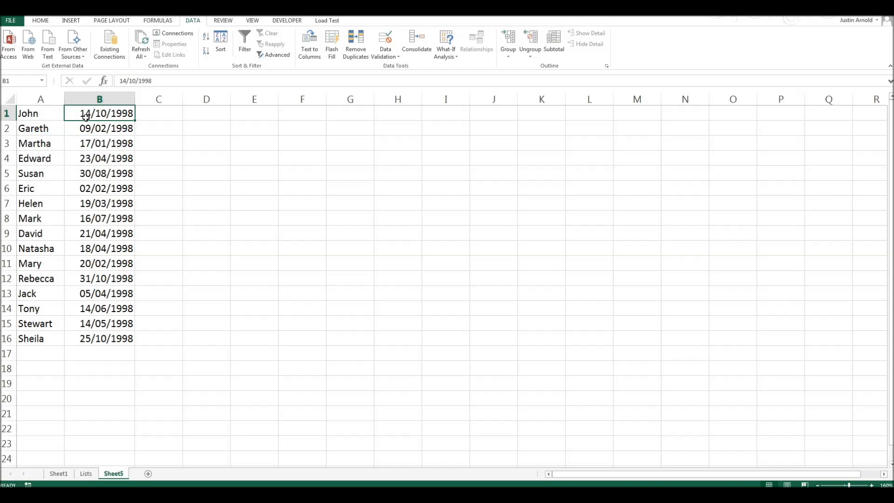
{"action": "left_click", "coordinate": [98, 98]}
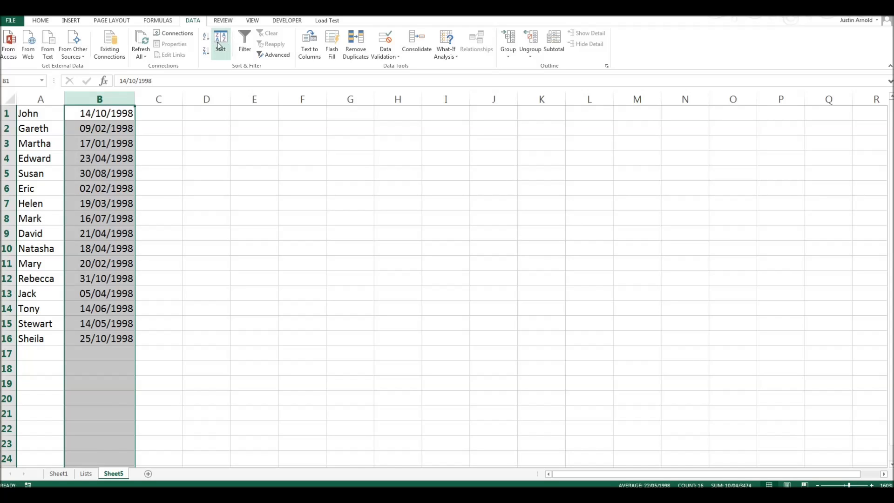
{"action": "mouse_move", "coordinate": [219, 43]}
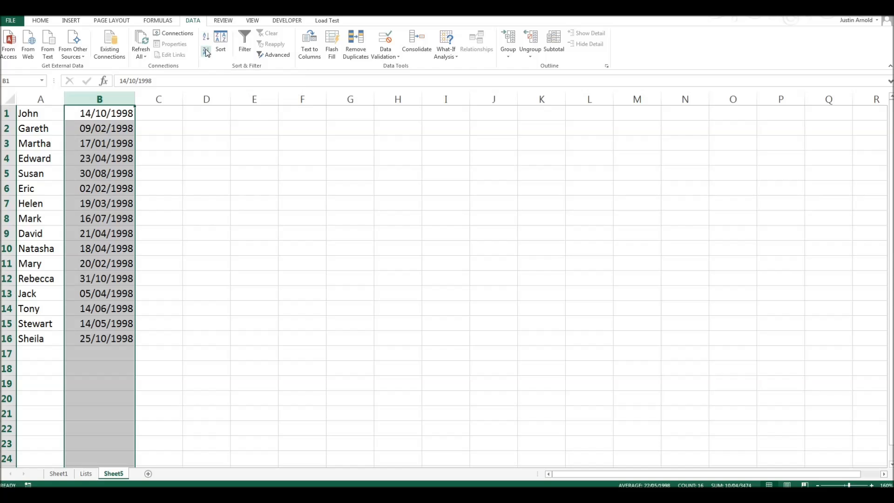
{"action": "mouse_move", "coordinate": [221, 43]}
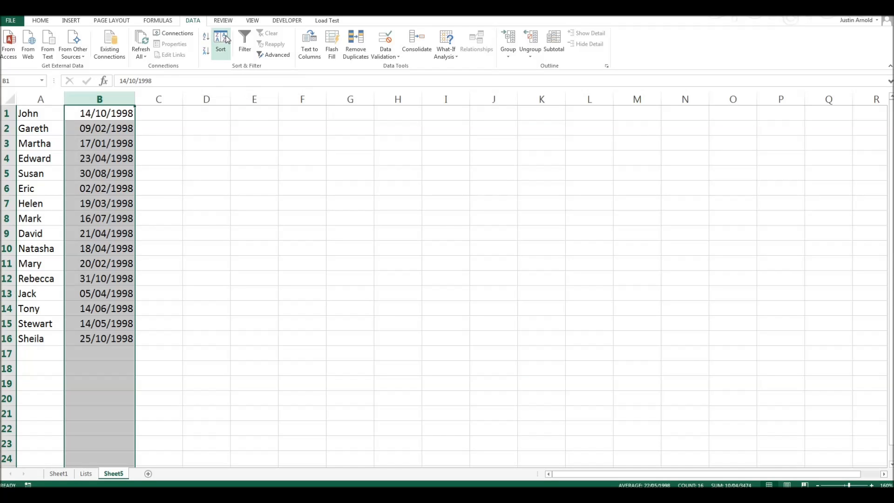
{"action": "left_click", "coordinate": [220, 40]}
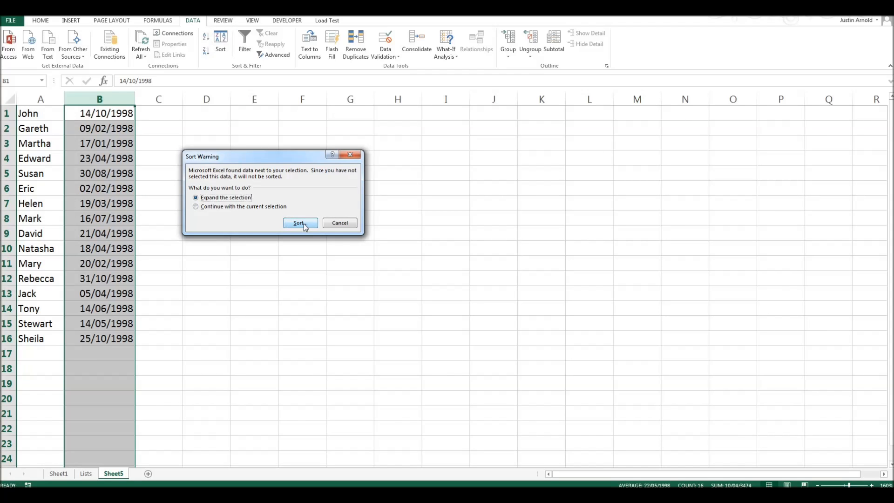
Expand the selection to include names and set the sort key to Column B
{"action": "left_click", "coordinate": [299, 223]}
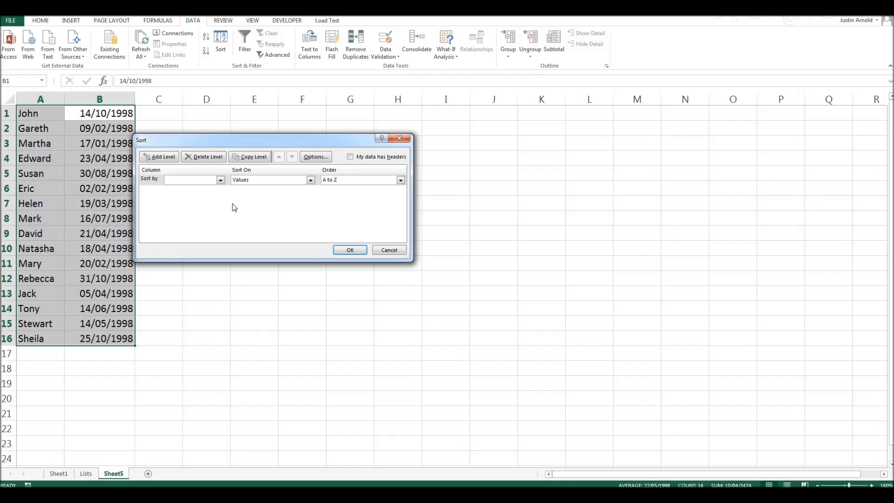
{"action": "left_click_drag", "start_coordinate": [274, 140], "coordinate": [245, 133]}
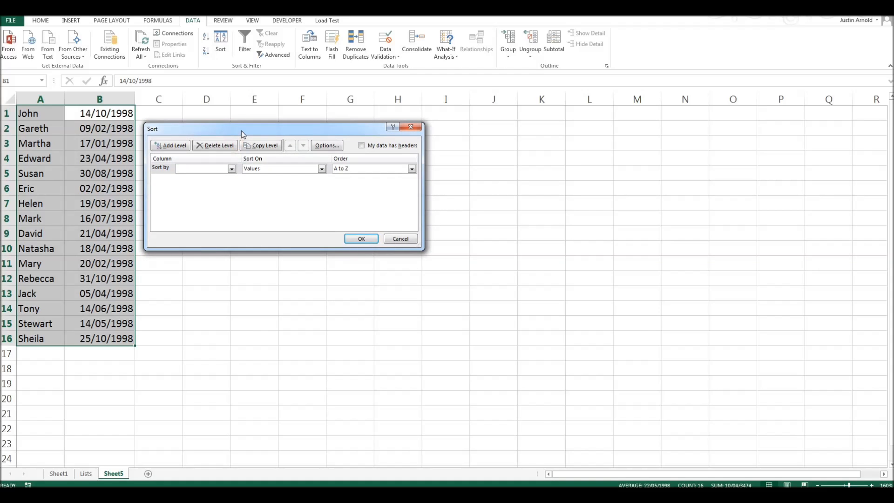
{"action": "mouse_move", "coordinate": [226, 136]}
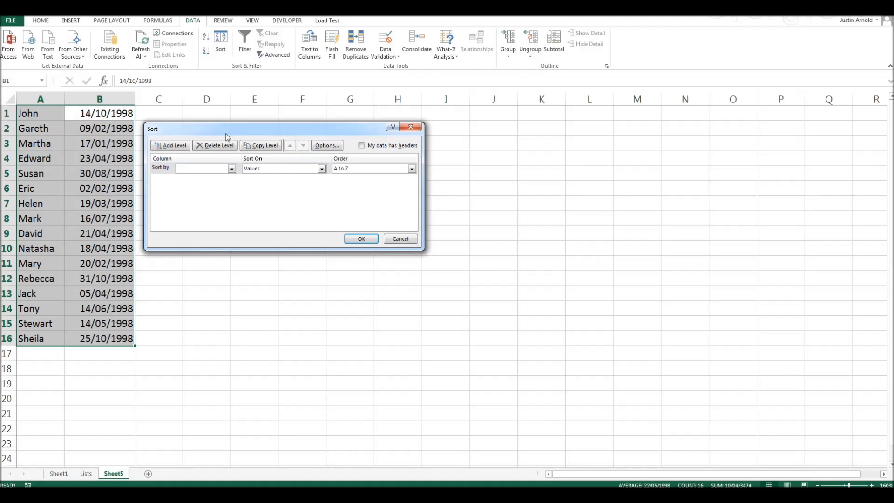
{"action": "mouse_move", "coordinate": [169, 169]}
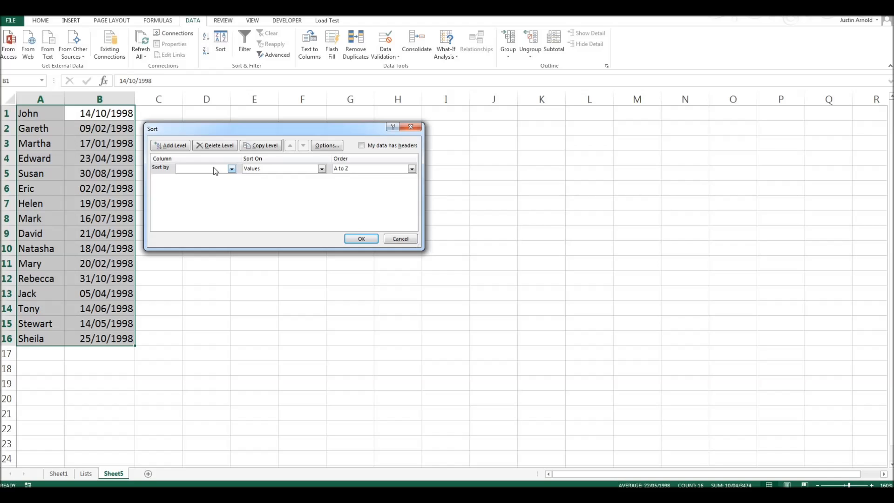
{"action": "left_click", "coordinate": [230, 169]}
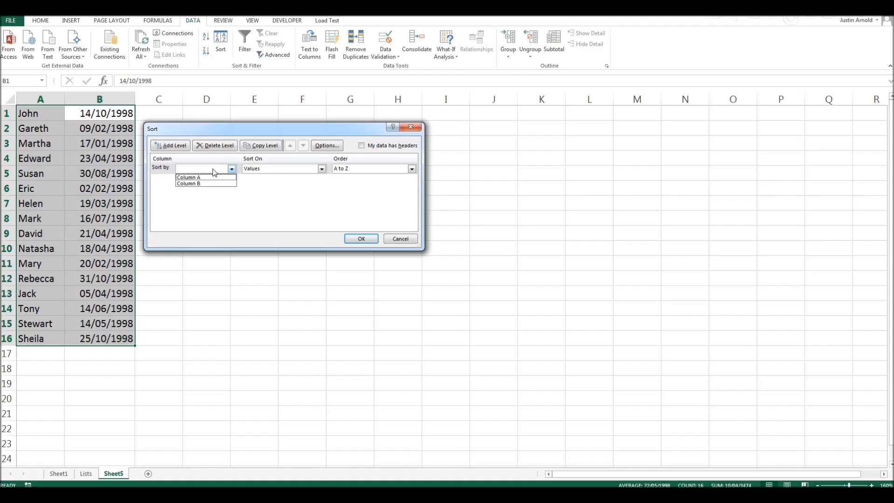
{"action": "left_click", "coordinate": [189, 184]}
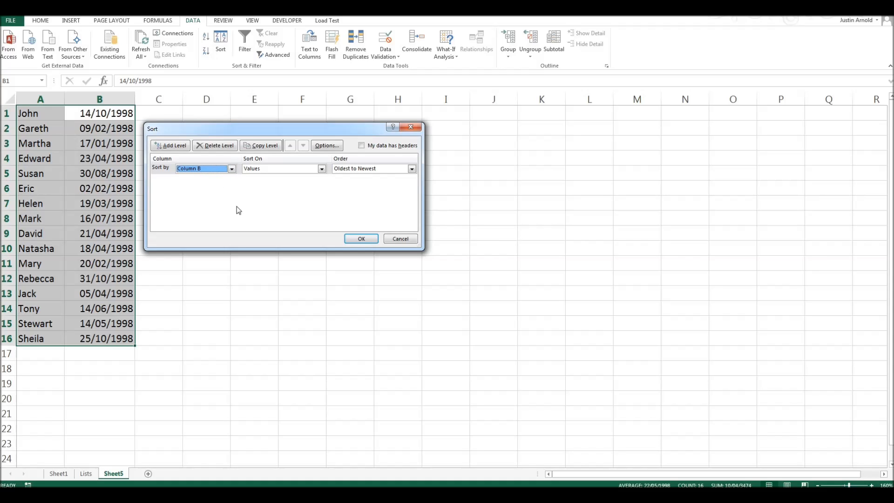
Sort on cell Values, Oldest to Newest, and apply the custom sort
{"action": "left_click", "coordinate": [321, 168]}
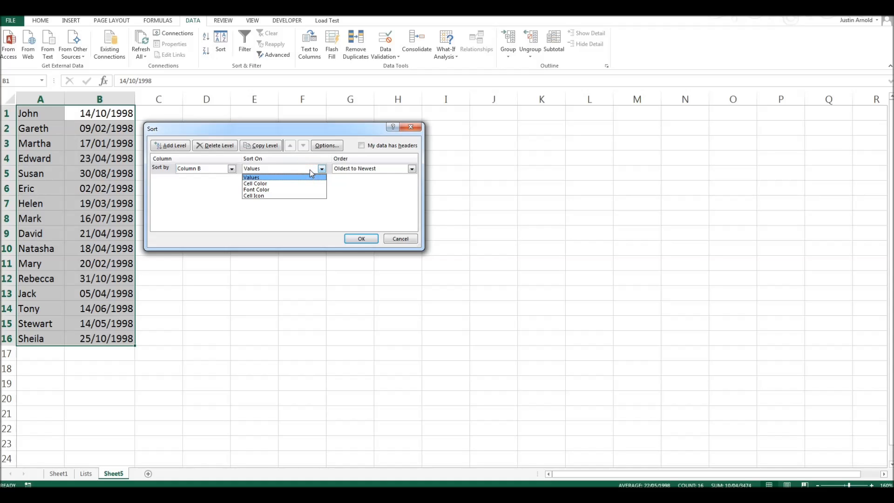
{"action": "left_click", "coordinate": [279, 168]}
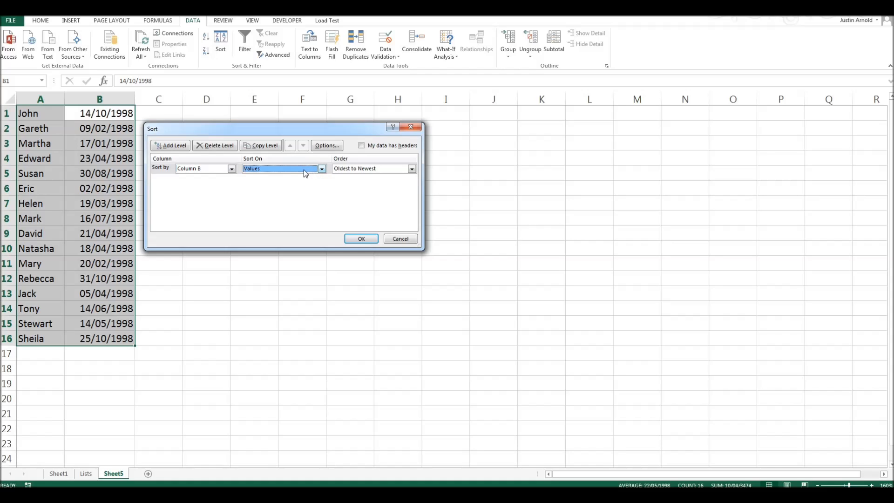
{"action": "left_click", "coordinate": [411, 169]}
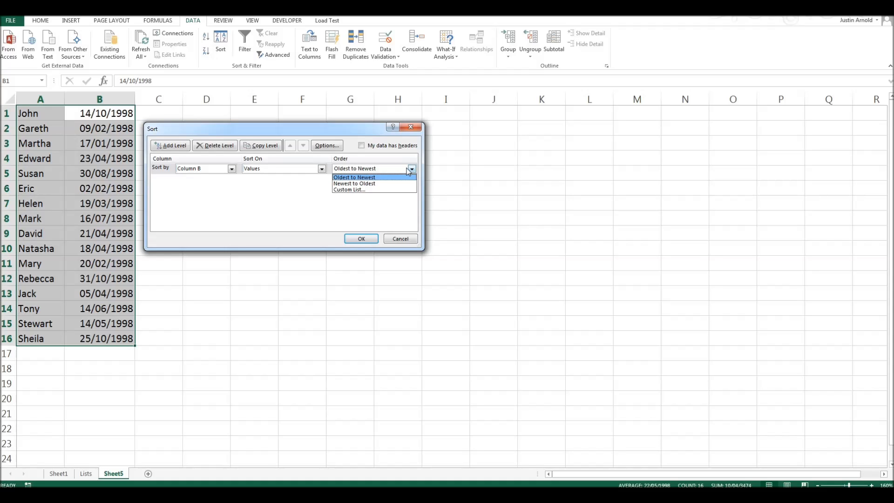
{"action": "mouse_move", "coordinate": [205, 48]}
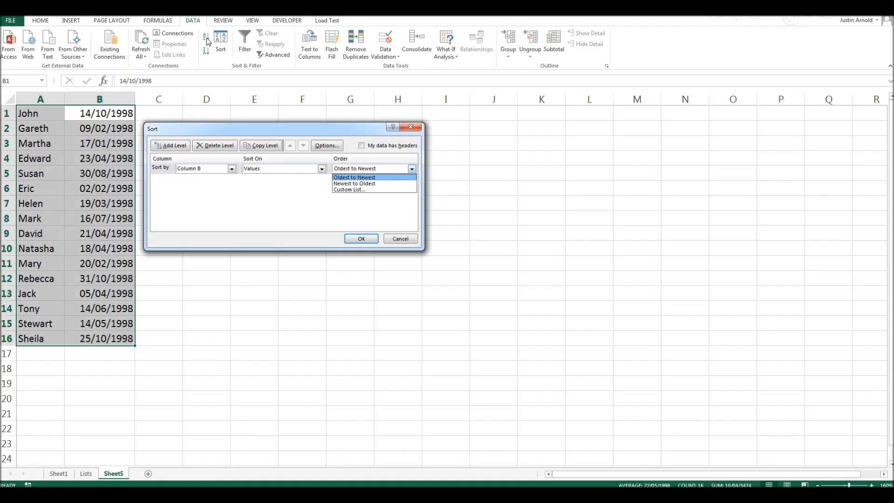
{"action": "mouse_move", "coordinate": [317, 187]}
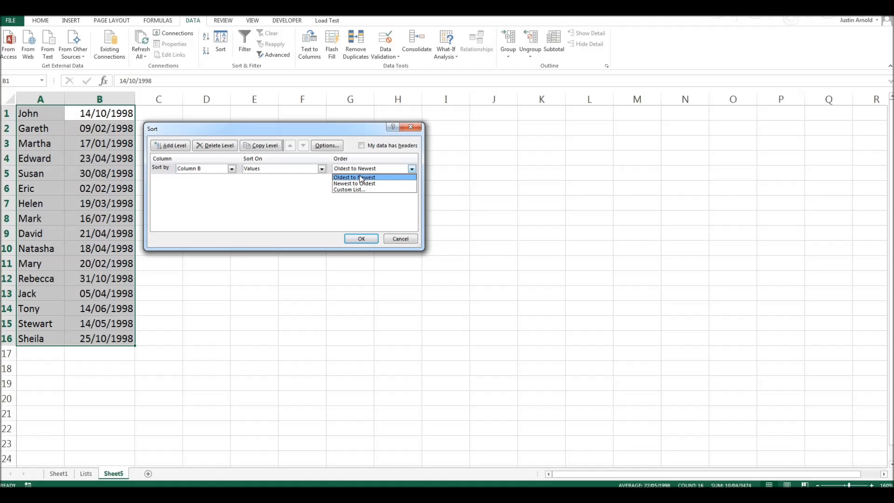
{"action": "left_click", "coordinate": [353, 177]}
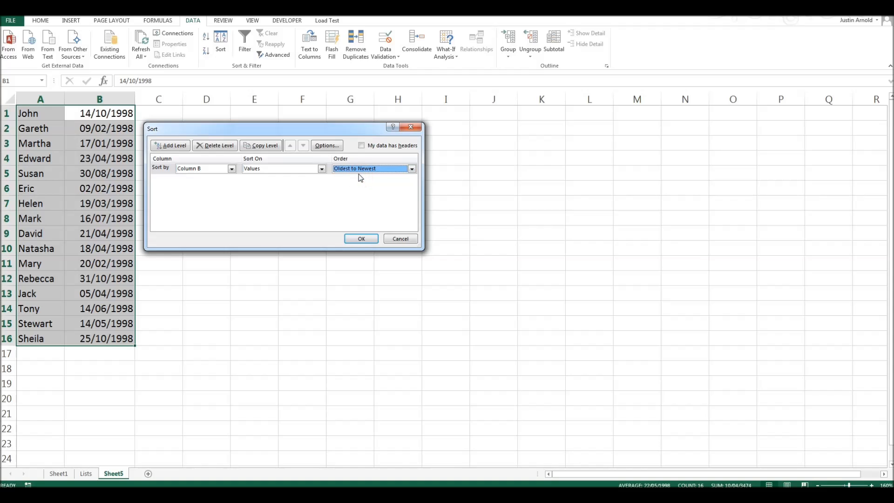
{"action": "mouse_move", "coordinate": [361, 182]}
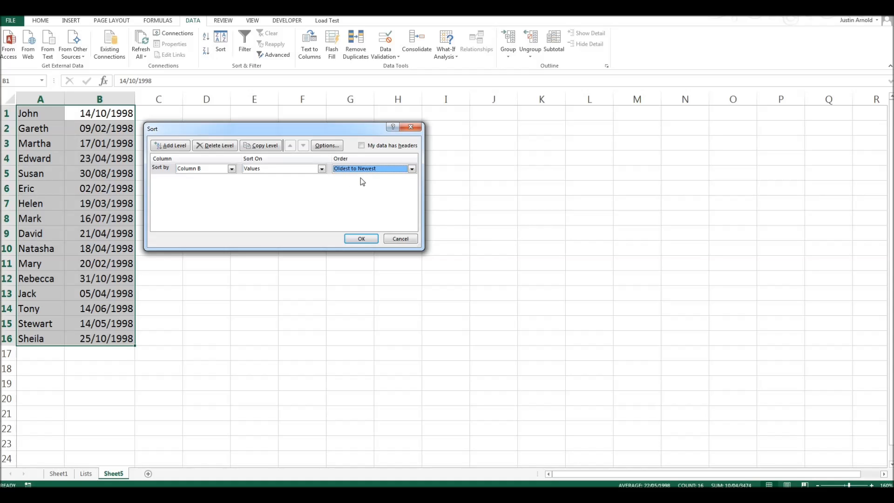
{"action": "left_click", "coordinate": [361, 238]}
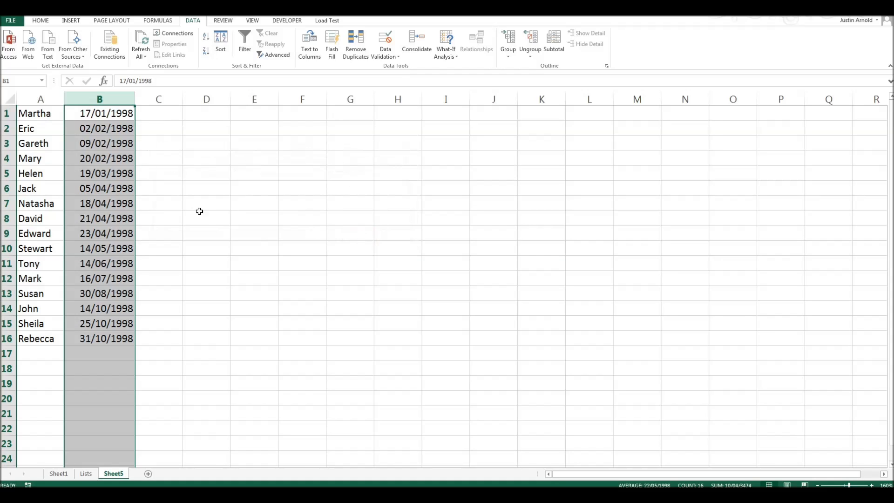
{"action": "left_click", "coordinate": [40, 112]}
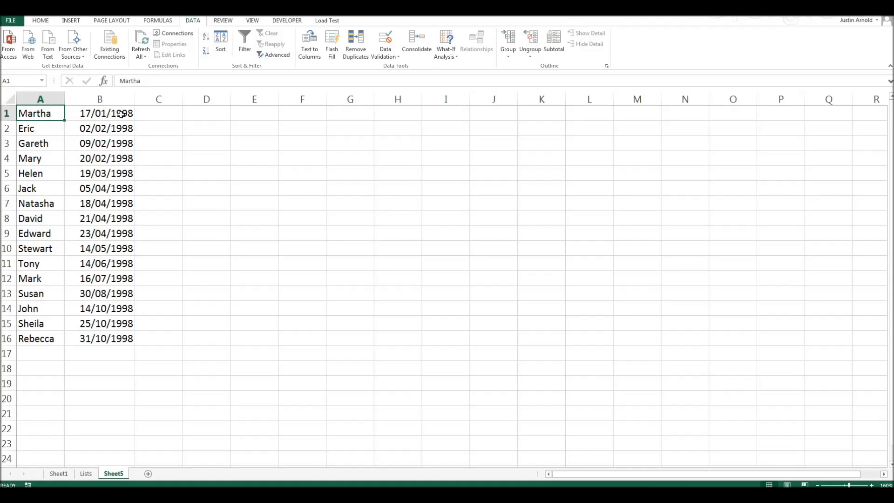
{"action": "left_click", "coordinate": [99, 112]}
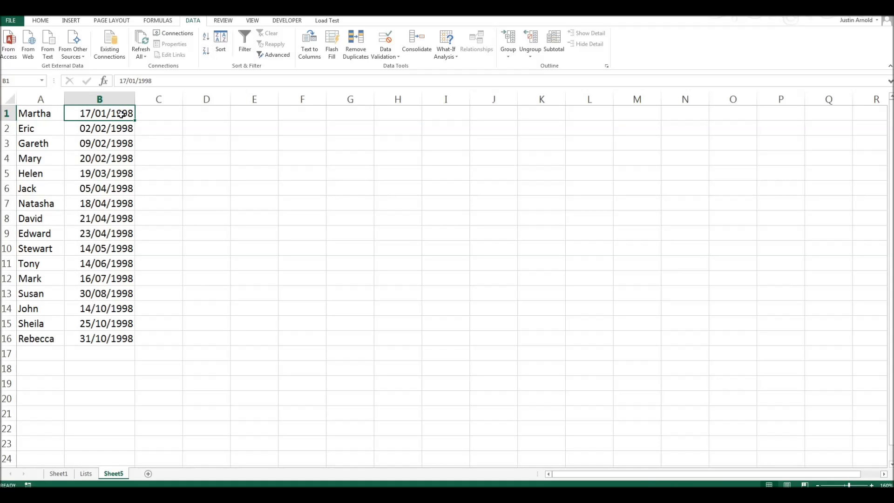
{"action": "left_click", "coordinate": [106, 338]}
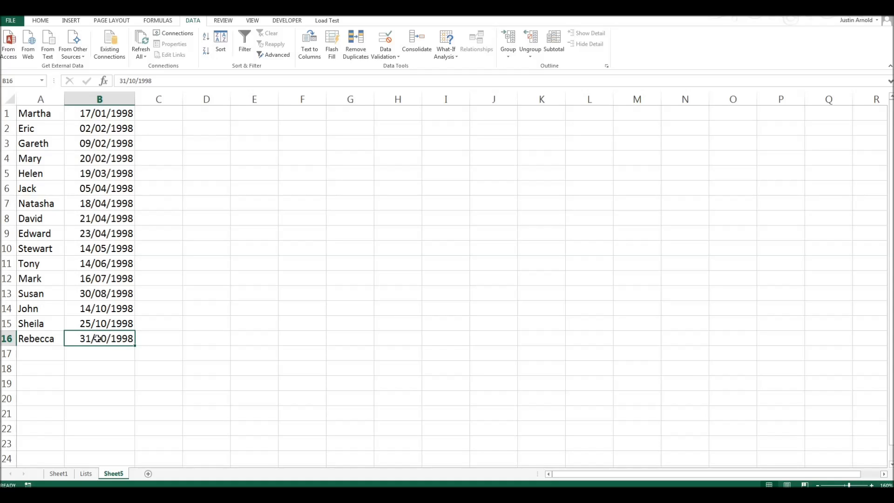
{"action": "left_click", "coordinate": [40, 113]}
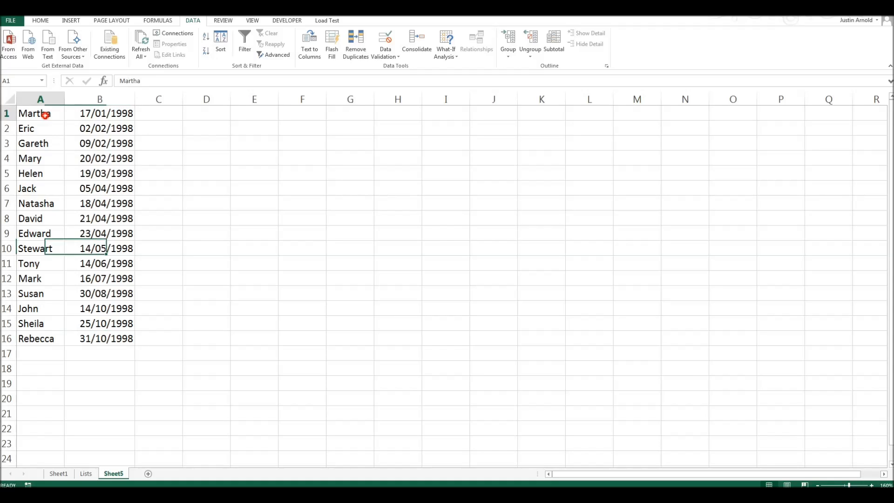